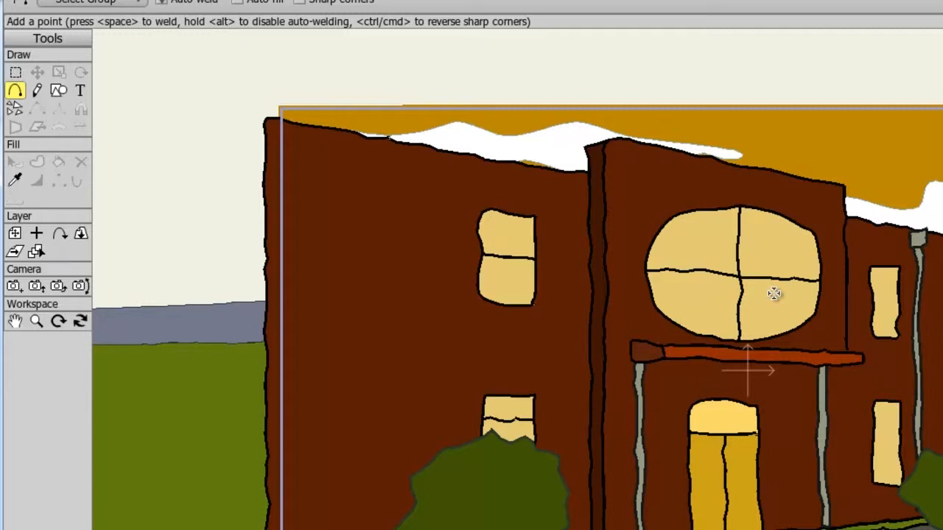
mouse_move(790, 283)
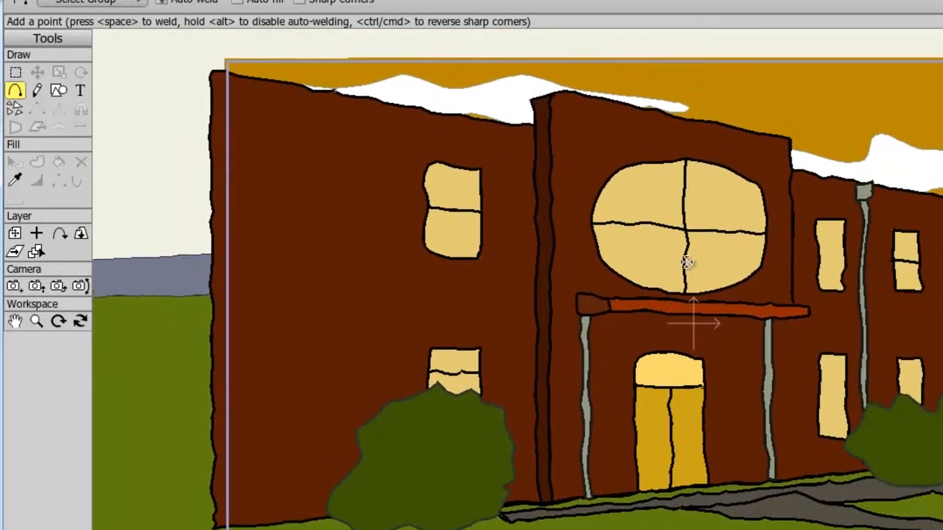
Pan the workspace to show more of the school building's right side
click(36, 333)
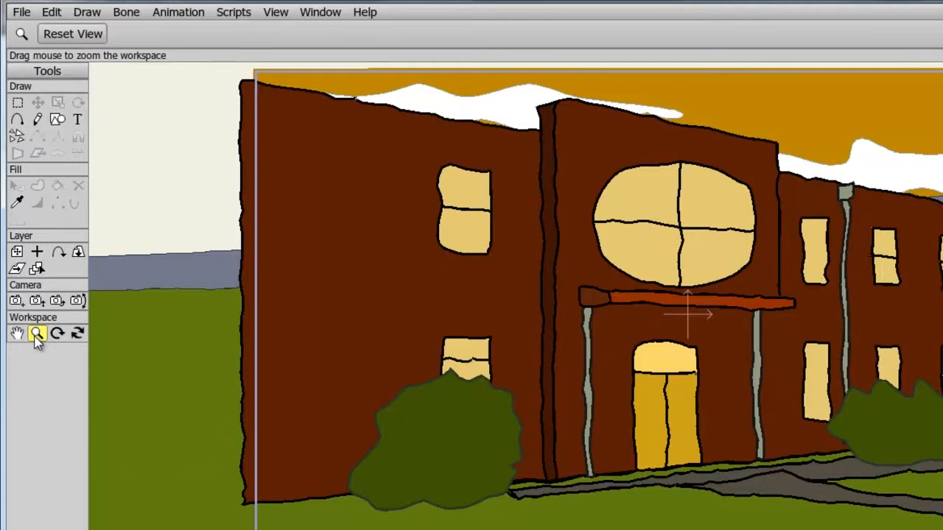
mouse_move(632, 325)
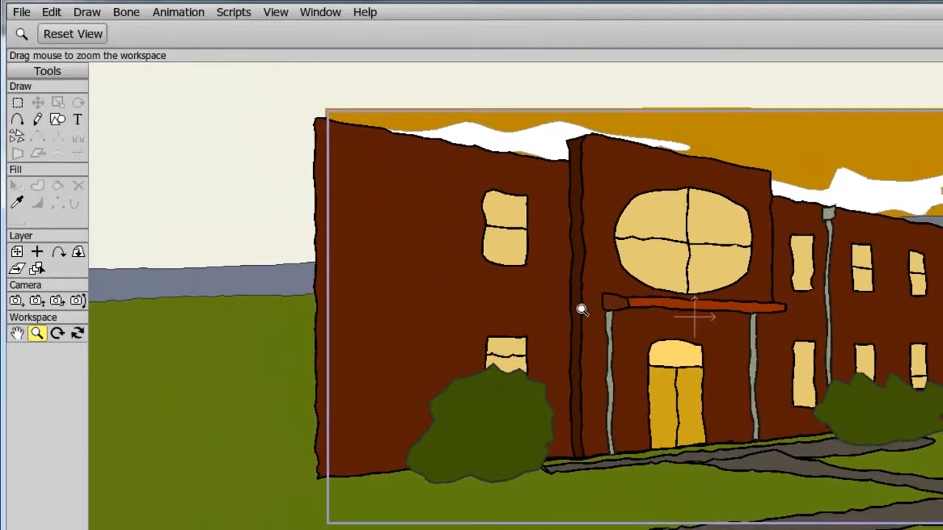
Zoom the workspace out to show the whole school, flagpole and walkway
click(37, 120)
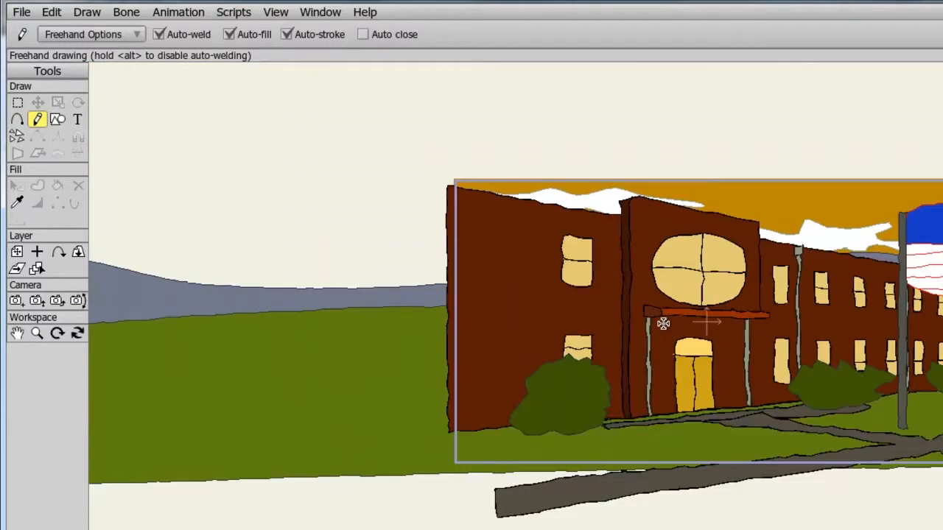
Zoom back in on the building and tilt the view at a slight angle
click(72, 422)
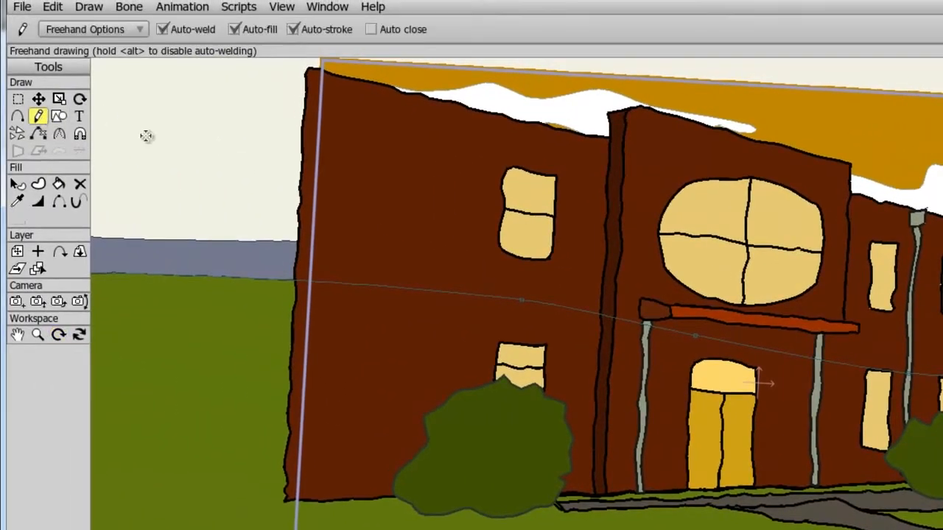
mouse_move(776, 264)
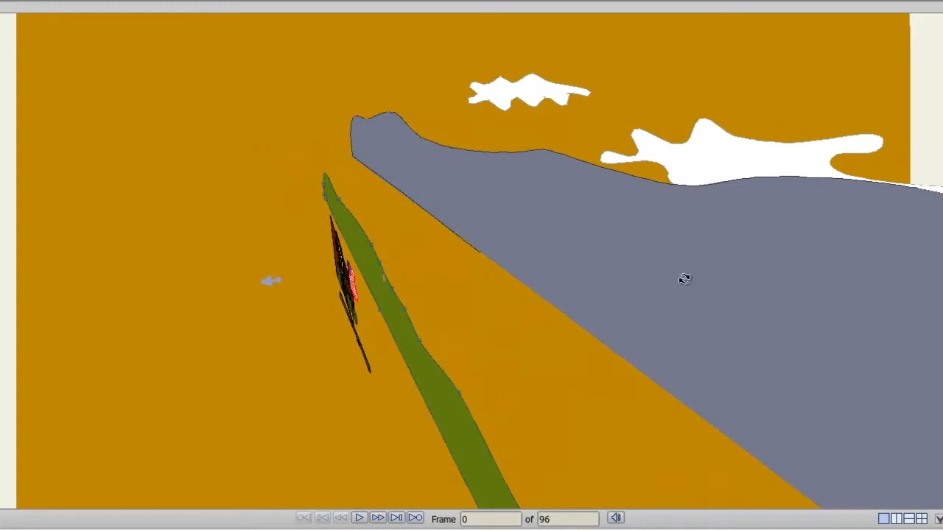
mouse_move(781, 168)
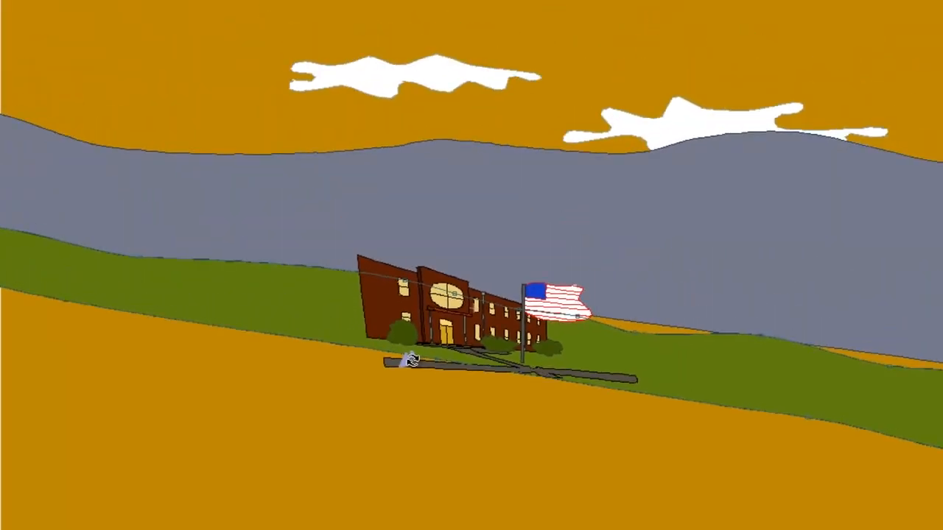
Orbit the view to a steep angle revealing hills, field and clouds behind the school
click(92, 46)
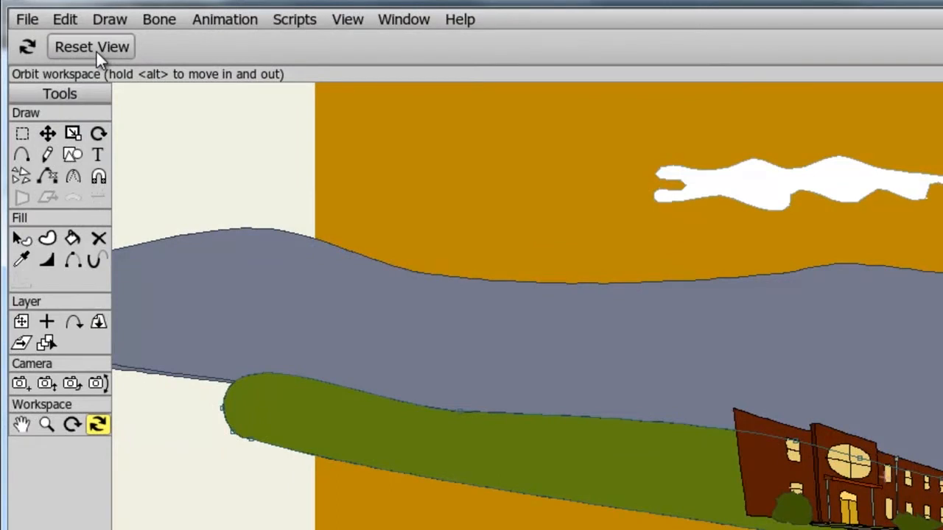
Reset the workspace to the straight-on view of the school and flag
click(91, 47)
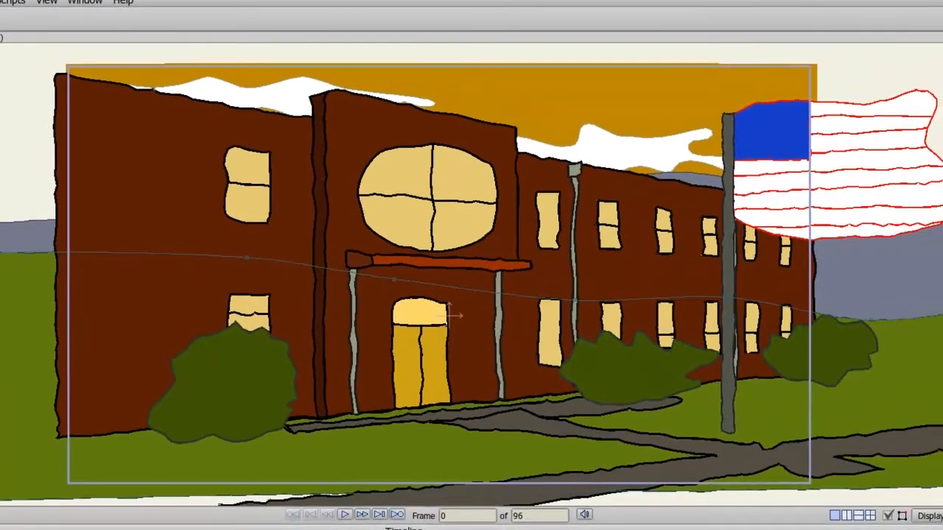